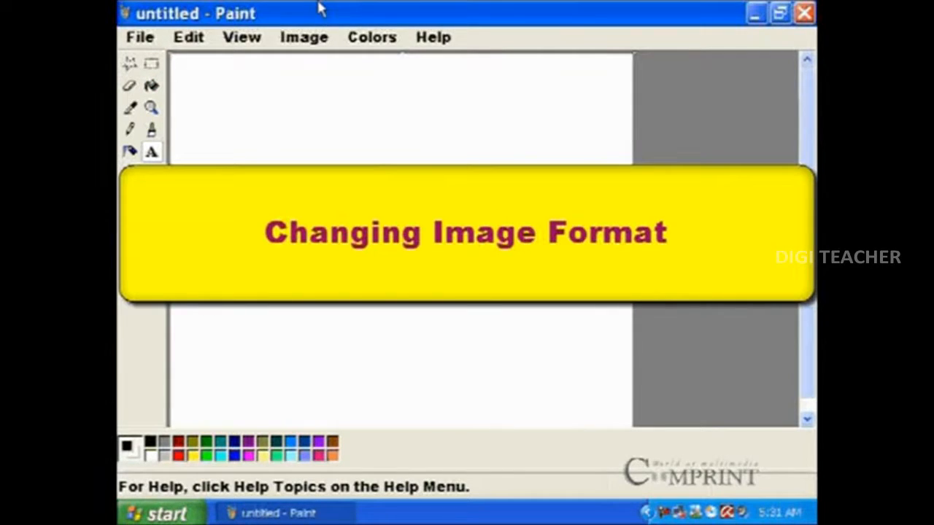
{"action": "mouse_move", "coordinate": [342, 62]}
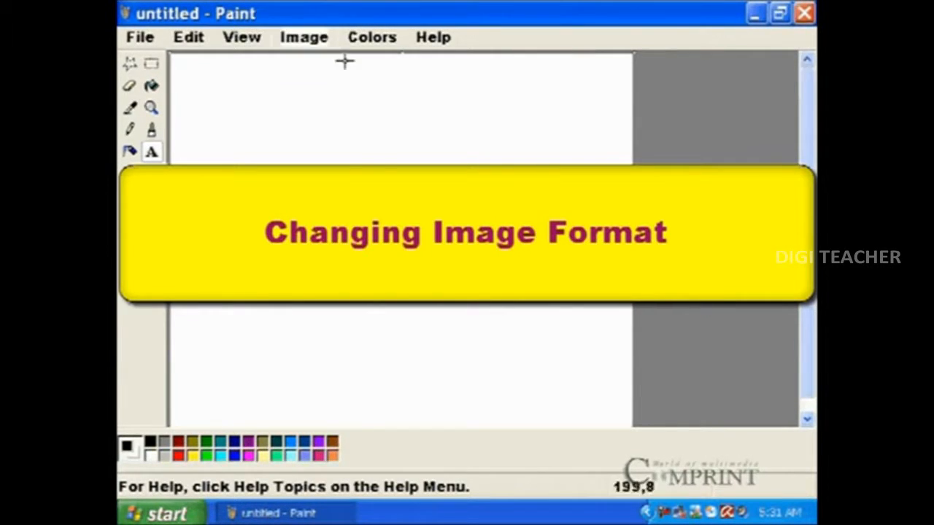
{"action": "mouse_move", "coordinate": [365, 158]}
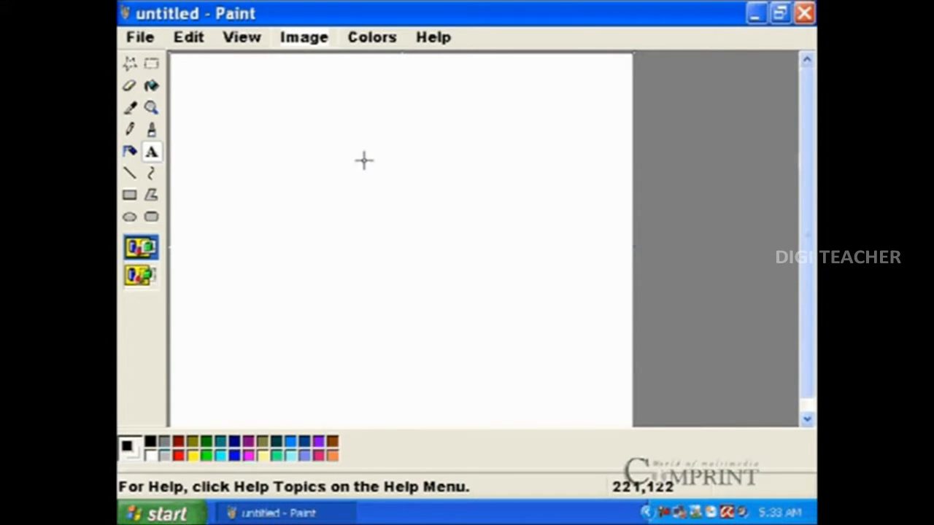
{"action": "mouse_move", "coordinate": [405, 159]}
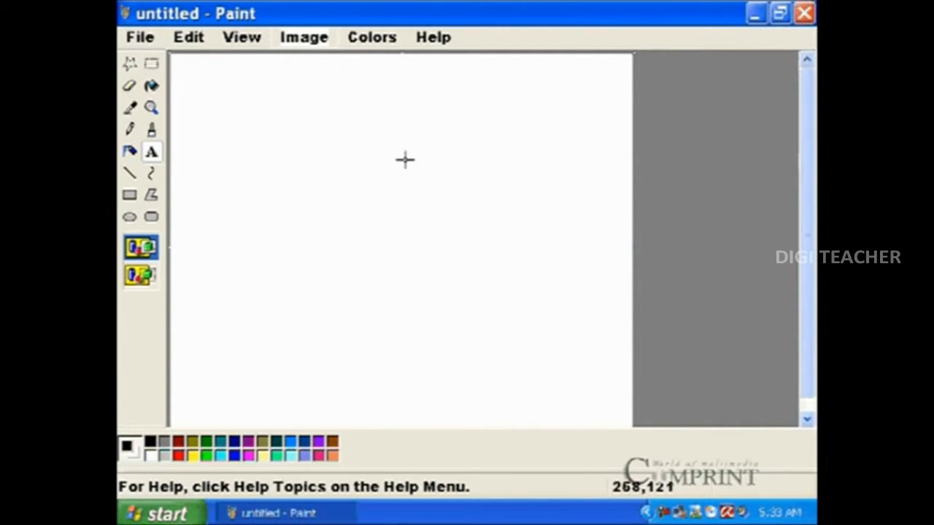
Open the Winter sample picture from Sample Pictures in place of the blank canvas.
{"action": "left_click", "coordinate": [140, 38]}
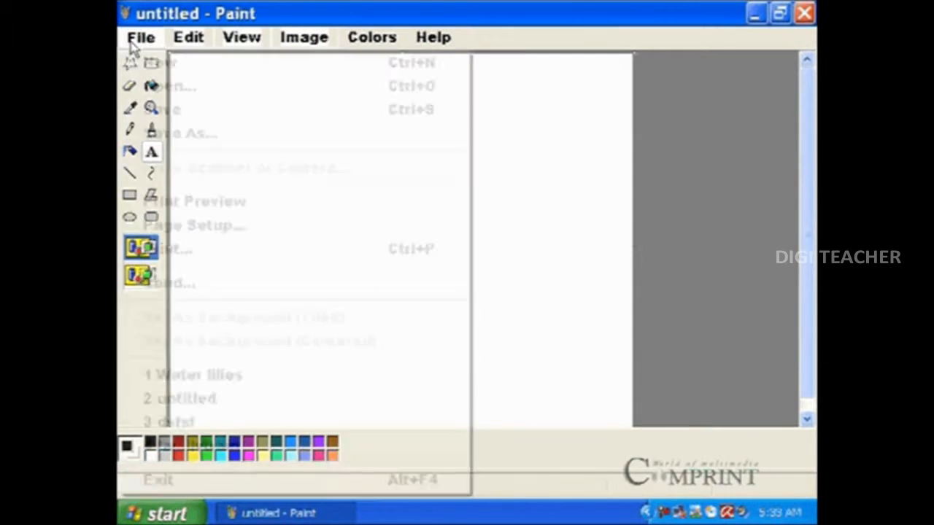
{"action": "left_click", "coordinate": [168, 86]}
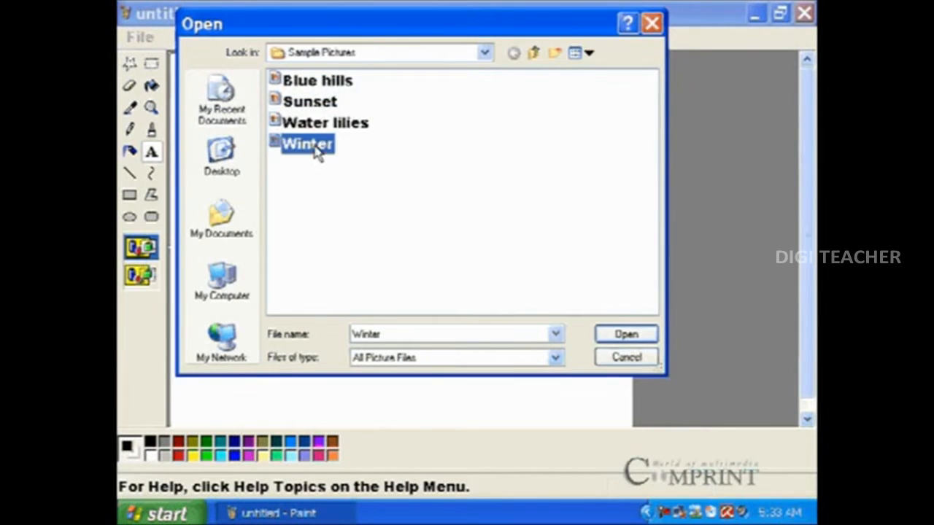
{"action": "left_click", "coordinate": [626, 333]}
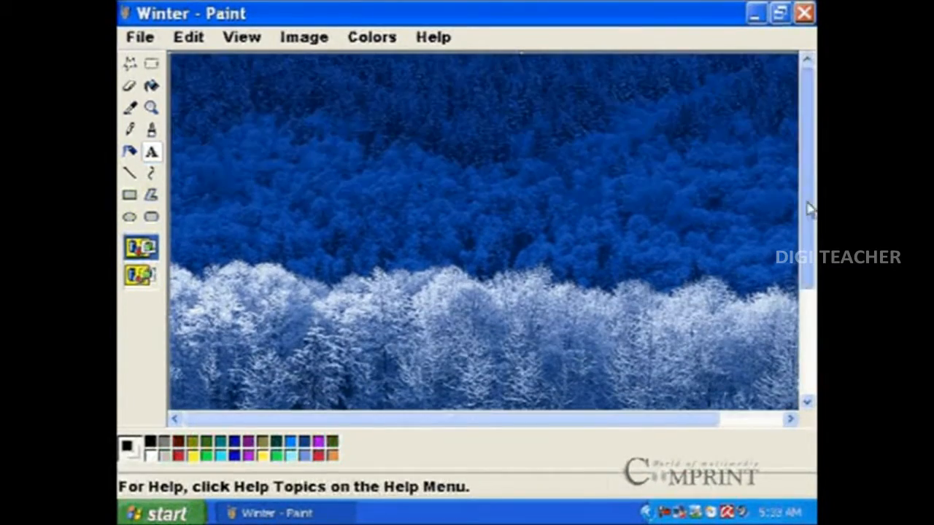
Bring up the Save As dialog for the Winter picture.
{"action": "left_click", "coordinate": [144, 38]}
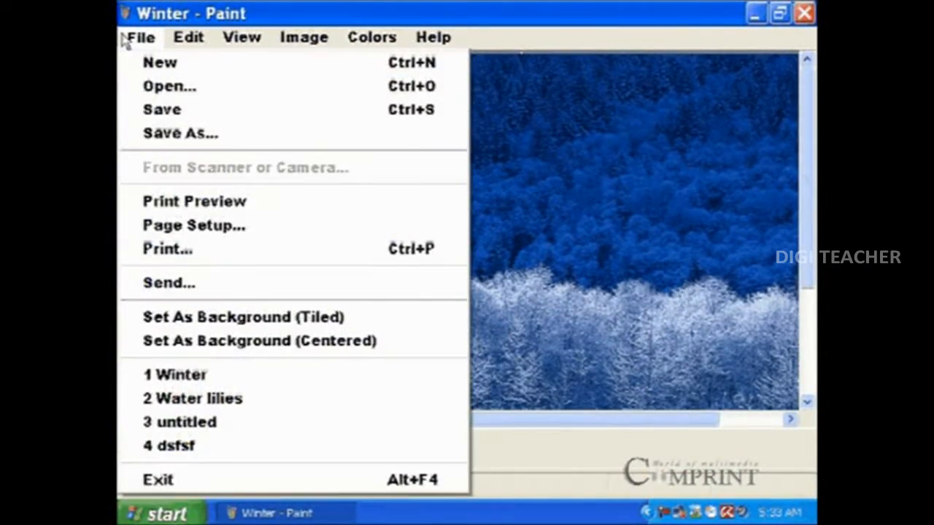
{"action": "left_click", "coordinate": [180, 133]}
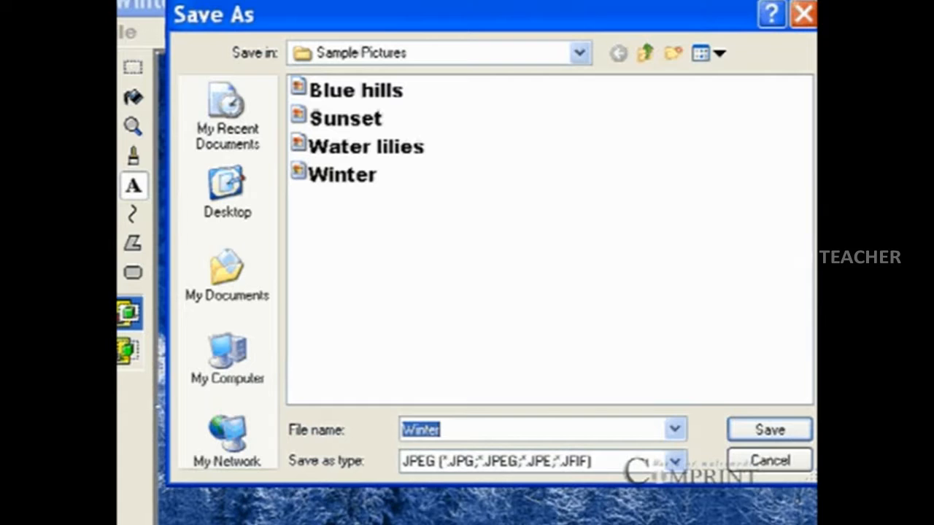
{"action": "mouse_move", "coordinate": [438, 493]}
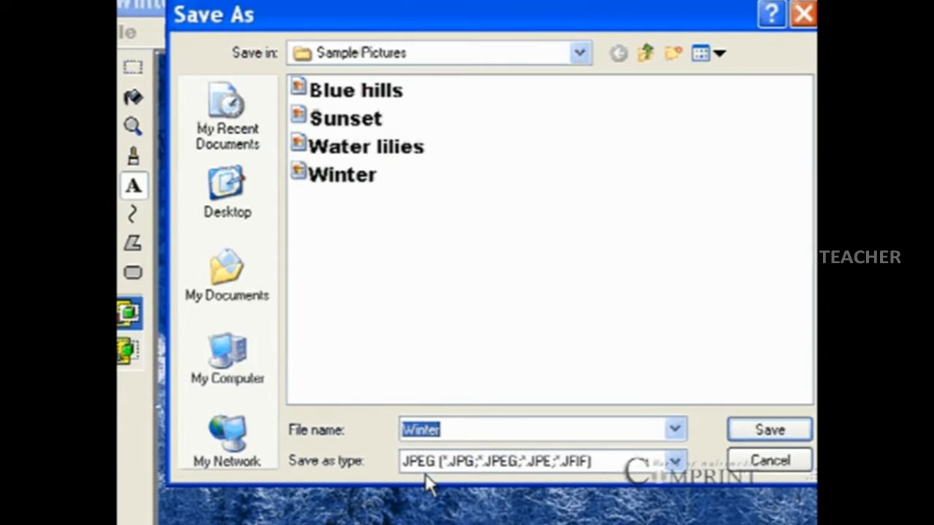
{"action": "mouse_move", "coordinate": [753, 280]}
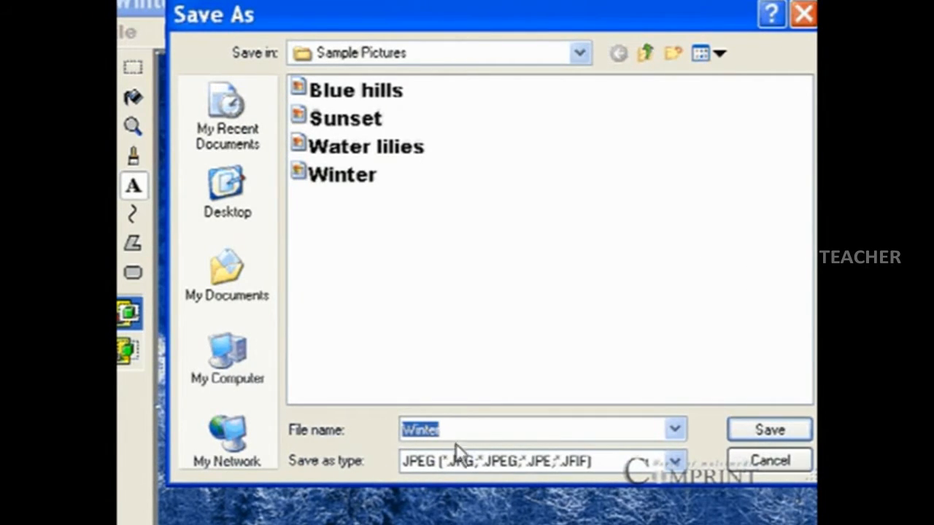
{"action": "mouse_move", "coordinate": [368, 450]}
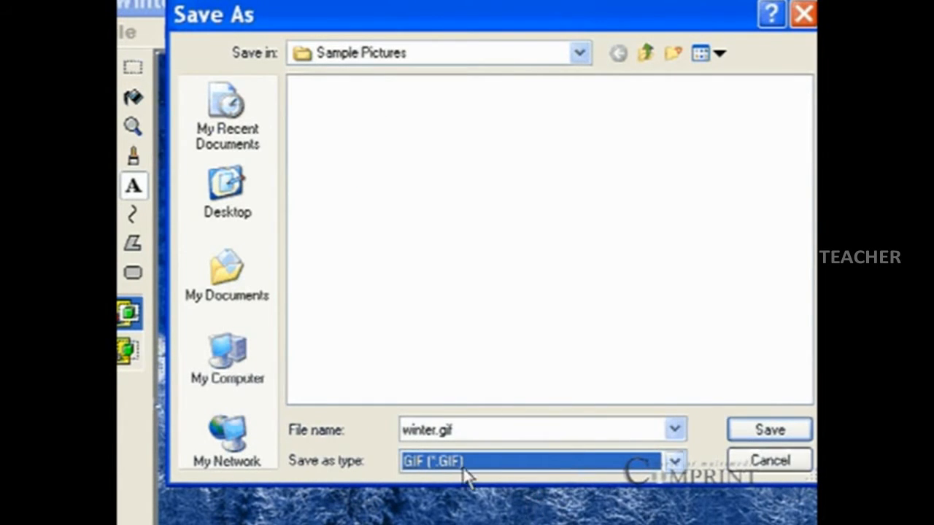
Save the picture as winter.gif in GIF format, accepting the colour-loss warning.
{"action": "left_click", "coordinate": [670, 460]}
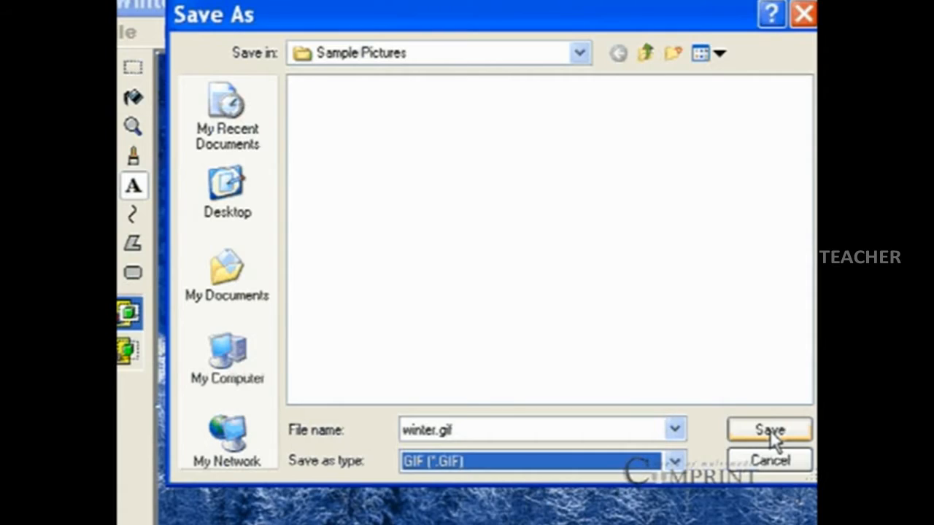
{"action": "left_click", "coordinate": [769, 429]}
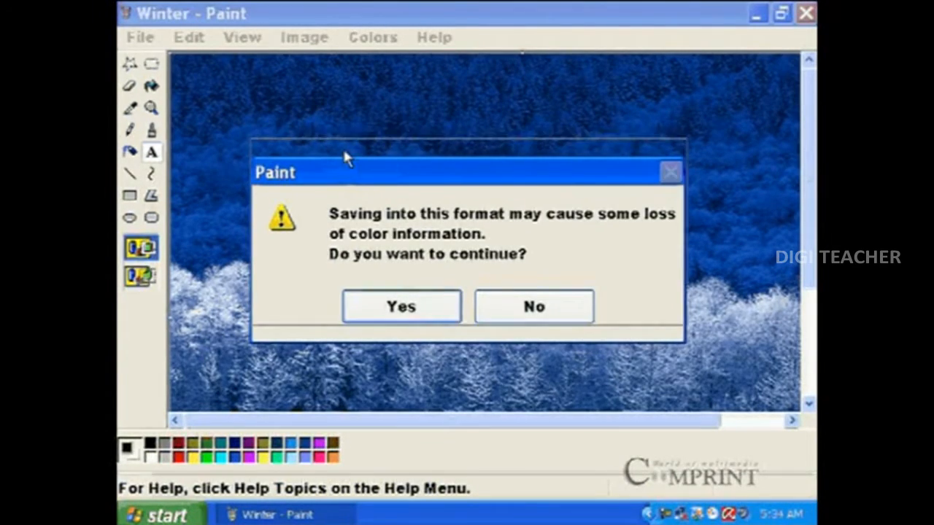
{"action": "left_click", "coordinate": [401, 306]}
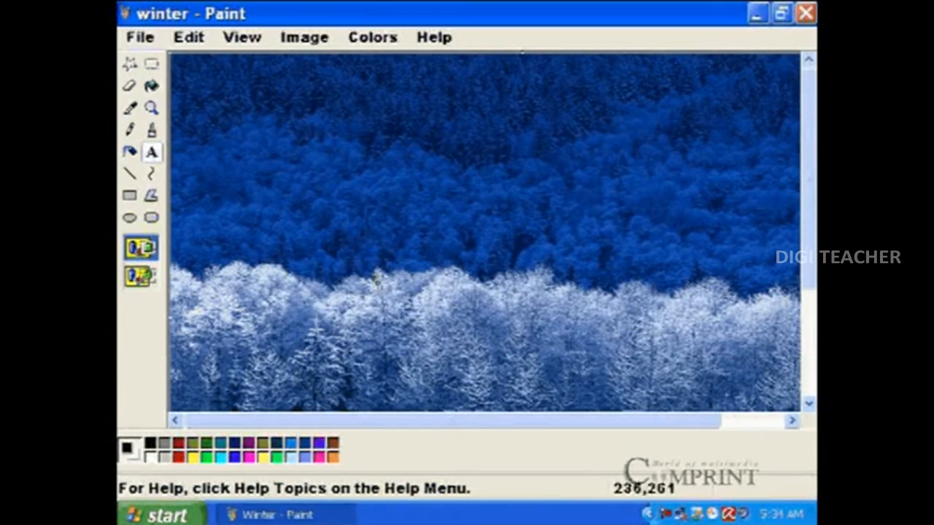